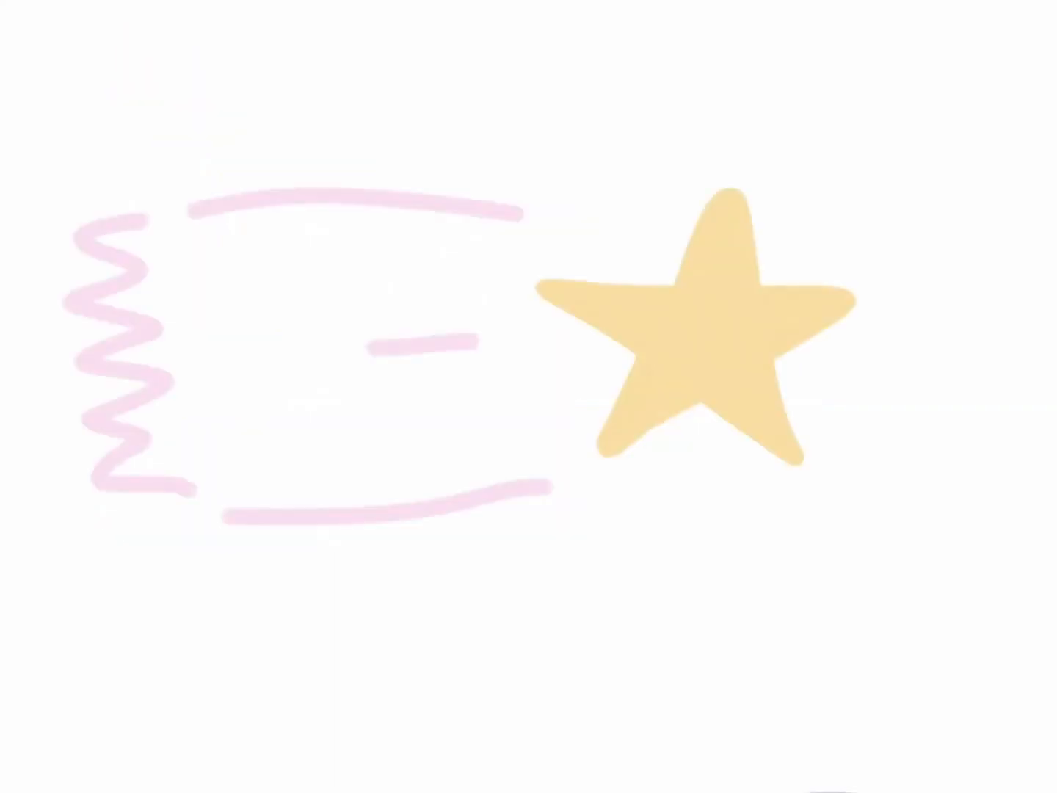
# - Place a small lavender star in the centre of the yellow star
pyautogui.click(705, 330)
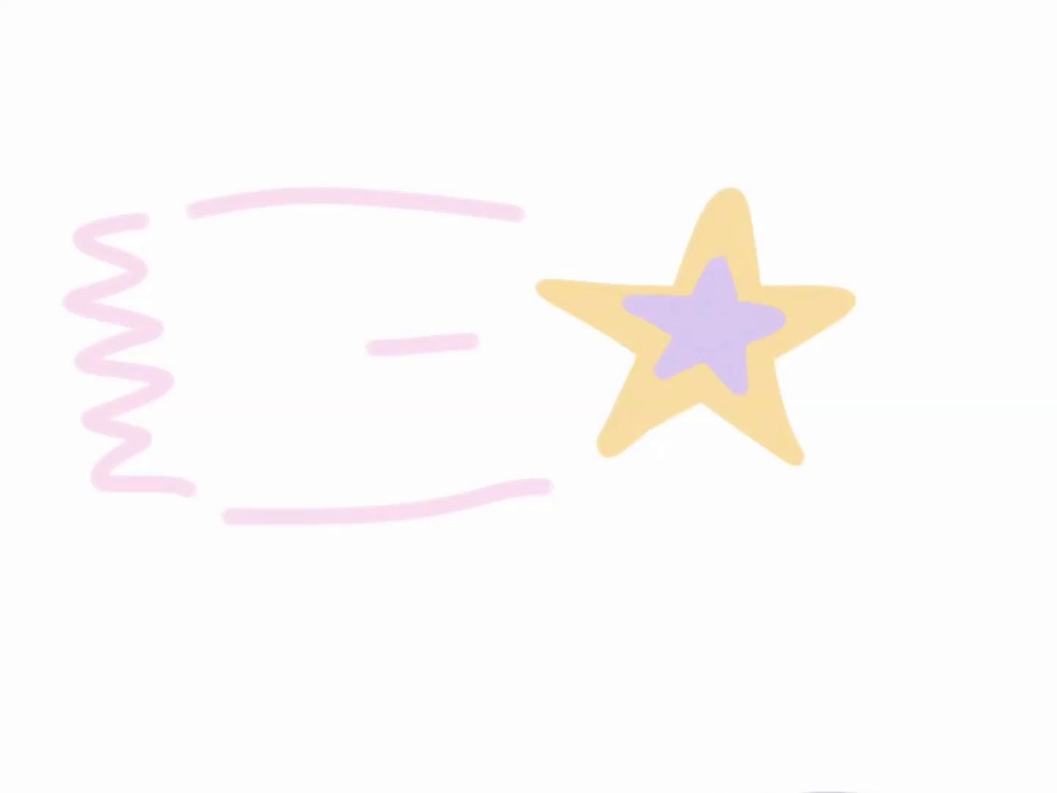